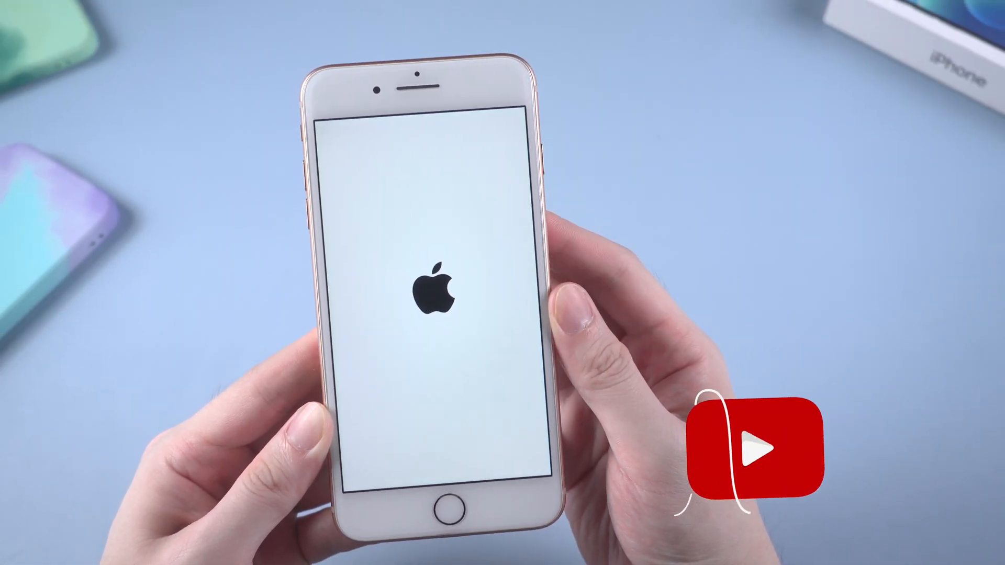
Show the iPhone 8 Plus frozen on the Apple logo, then at its Enter Passcode screen
{"action": "left_click", "coordinate": [754, 446]}
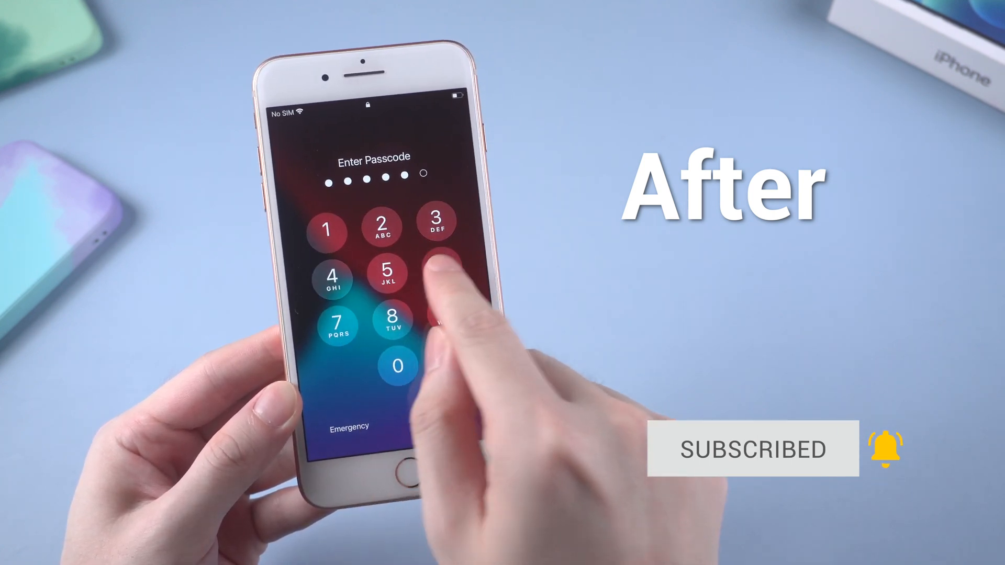
{"action": "left_click", "coordinate": [437, 262]}
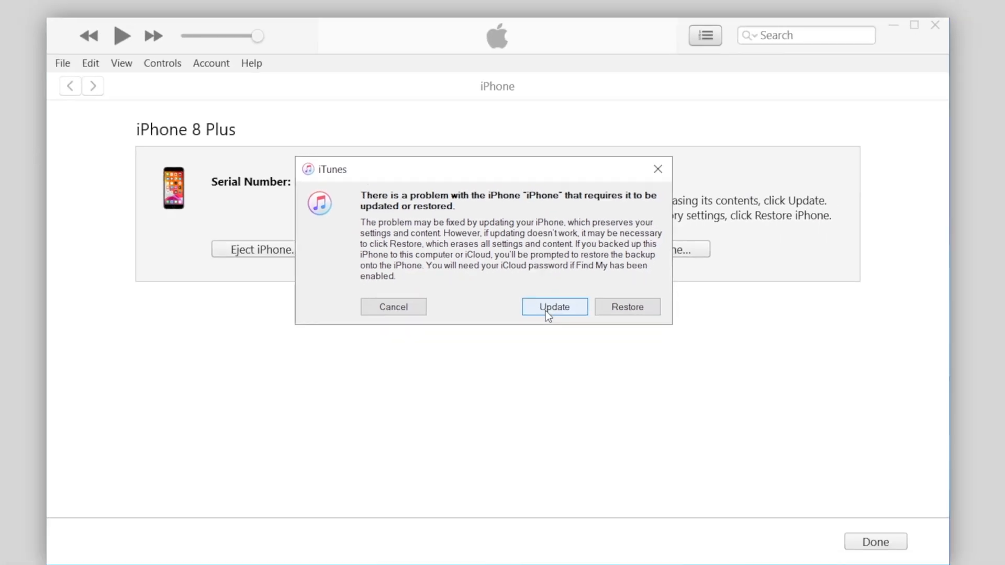
Choose Update in iTunes' recovery prompt, keep the phone's contents, and agree to the license
{"action": "left_click", "coordinate": [553, 306]}
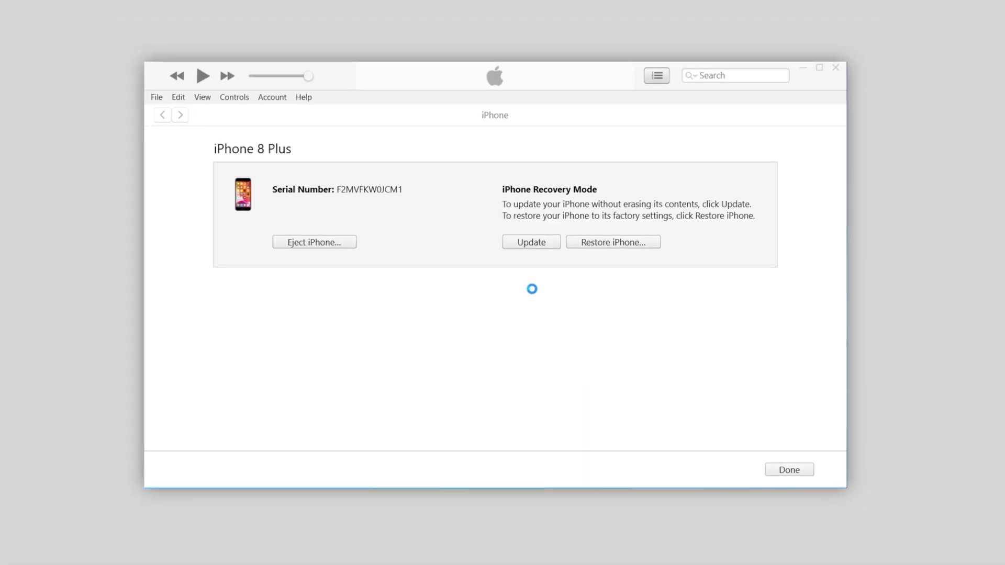
{"action": "left_click", "coordinate": [530, 242]}
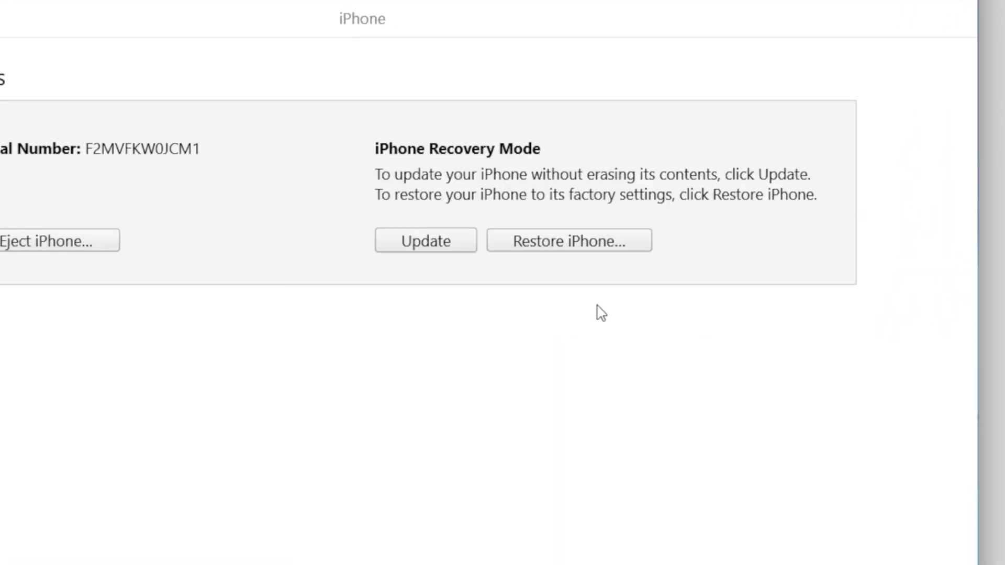
{"action": "left_click", "coordinate": [425, 241]}
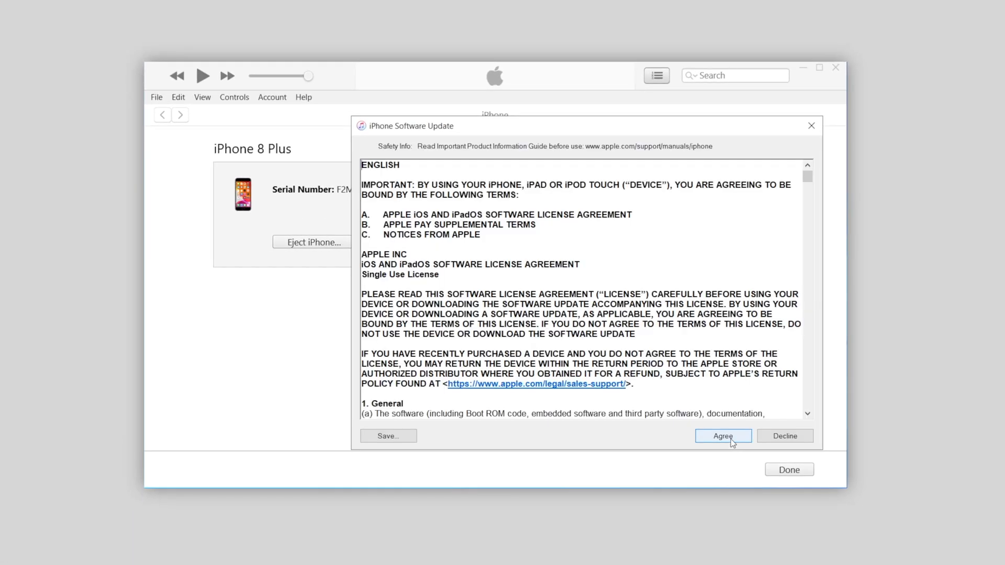
{"action": "left_click", "coordinate": [722, 436]}
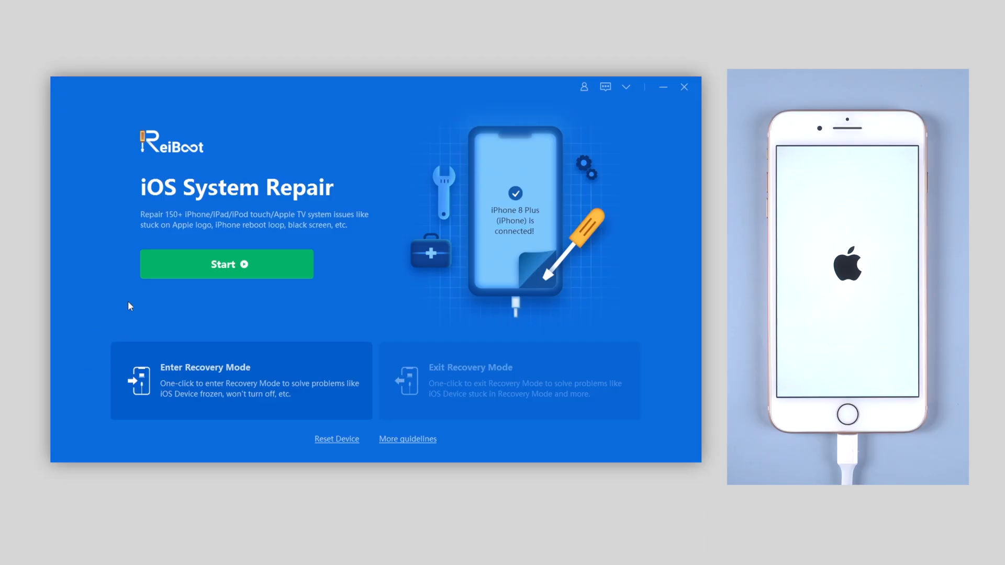
Start iOS System Repair for the connected iPhone 8 Plus from ReiBoot's home screen
{"action": "left_click", "coordinate": [226, 264]}
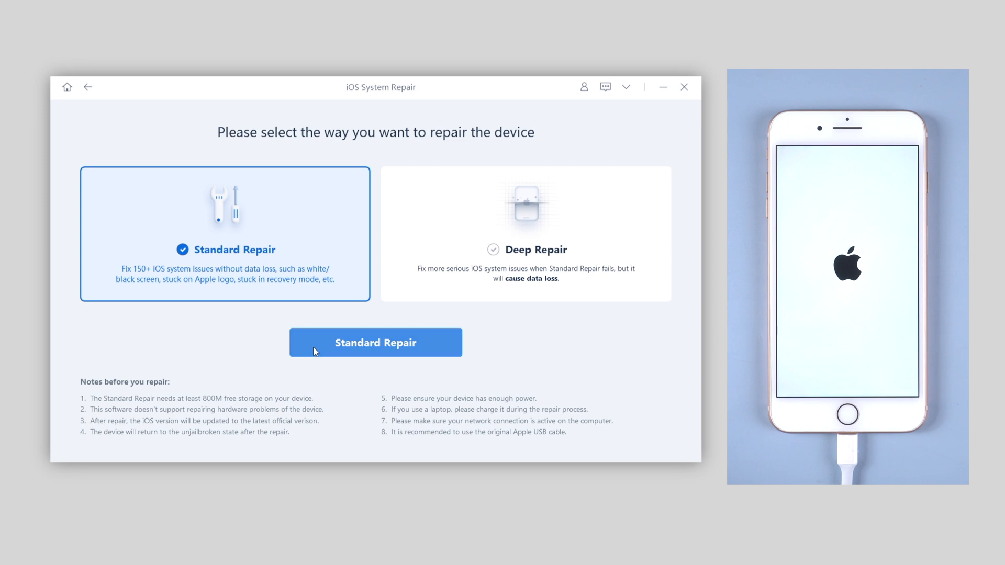
Choose Standard Repair, fetch the iOS 14.7.1 firmware package, and start the repair
{"action": "left_click", "coordinate": [376, 342]}
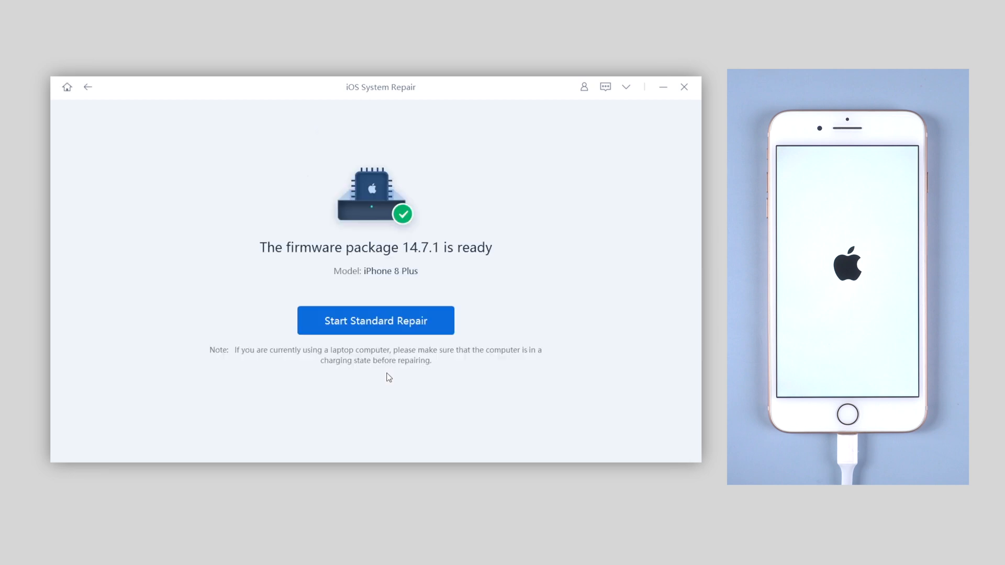
{"action": "mouse_move", "coordinate": [393, 421]}
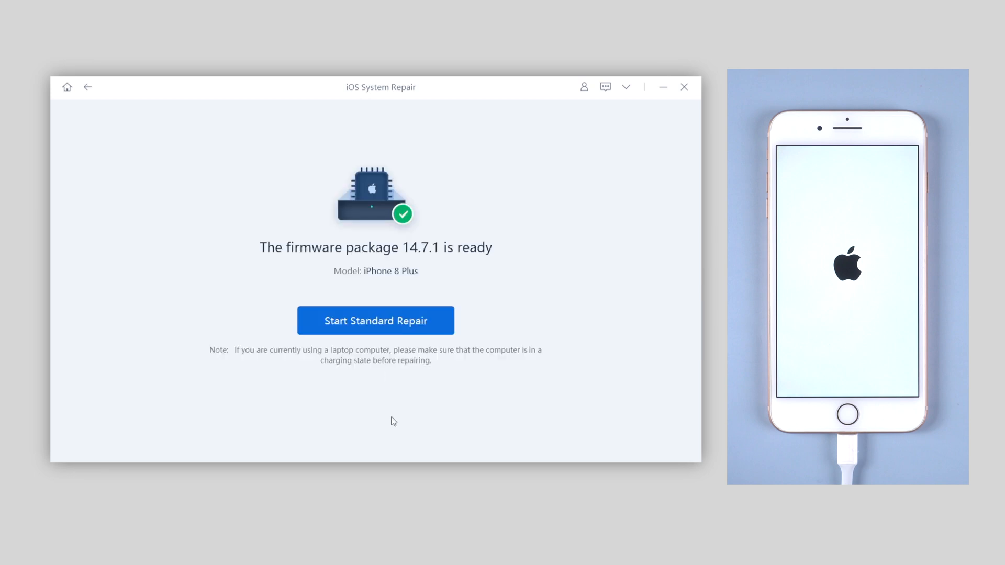
{"action": "left_click", "coordinate": [375, 320]}
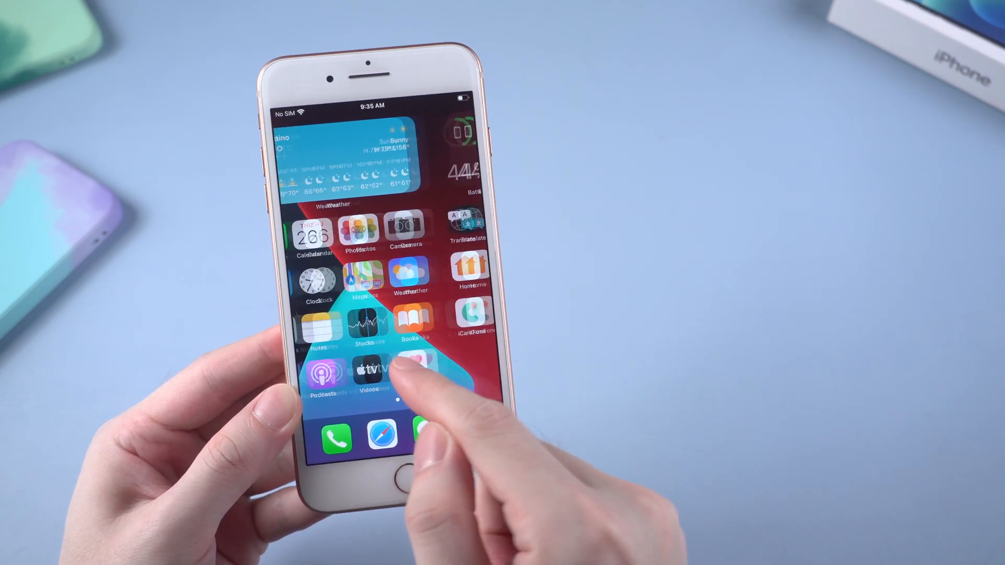
Swipe left and right through the repaired iPhone's home screen pages to show the apps
{"action": "scroll", "scroll_direction": "left", "scroll_amount": 3}
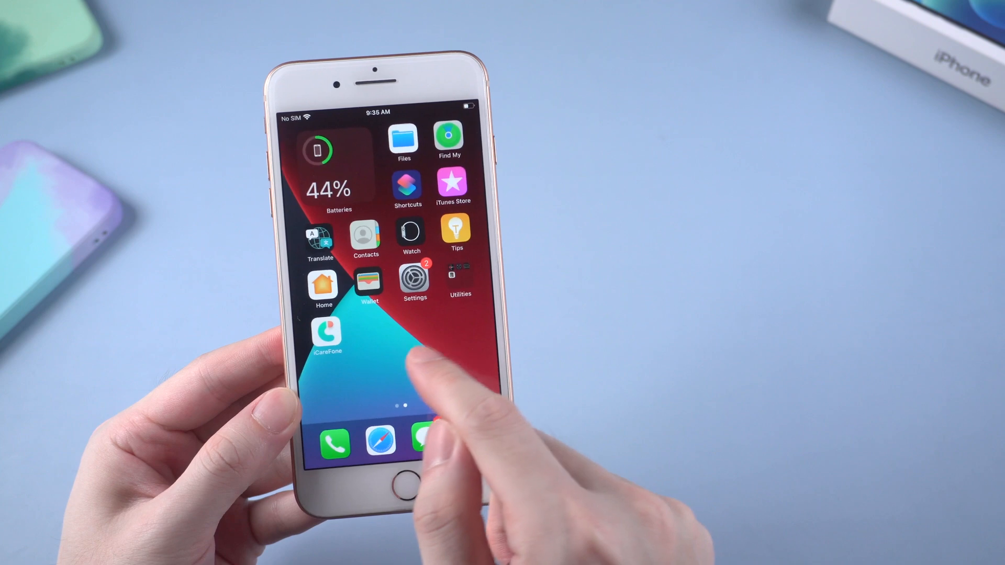
{"action": "scroll", "scroll_direction": "right", "scroll_amount": 3}
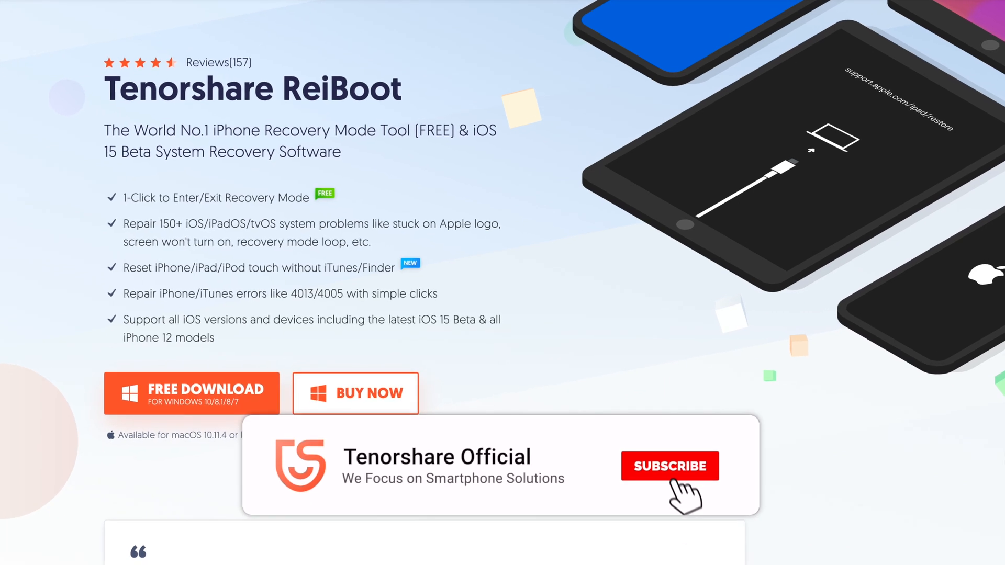
Click BUY NOW to show ReiBoot's monthly, yearly and lifetime license prices
{"action": "left_click", "coordinate": [355, 393]}
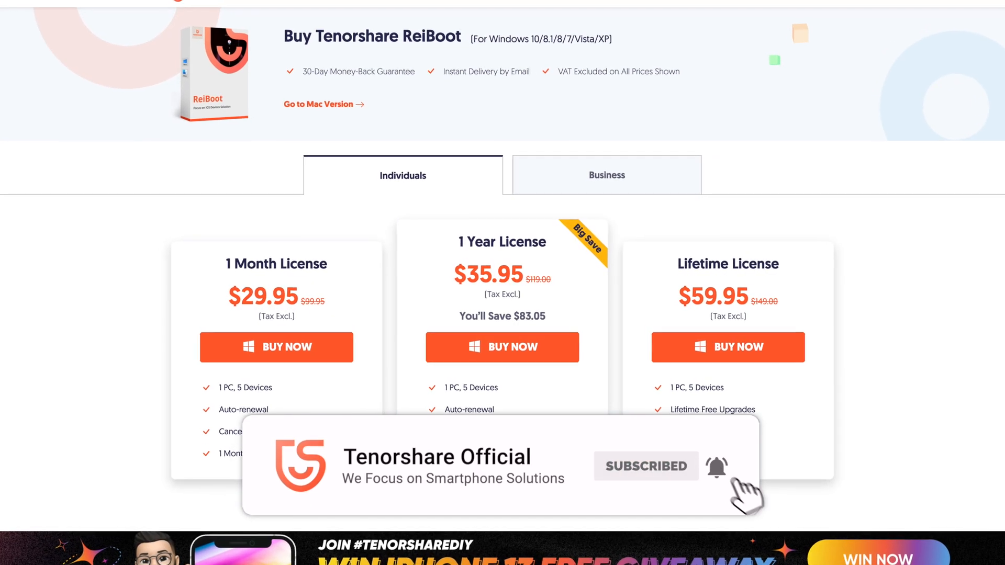